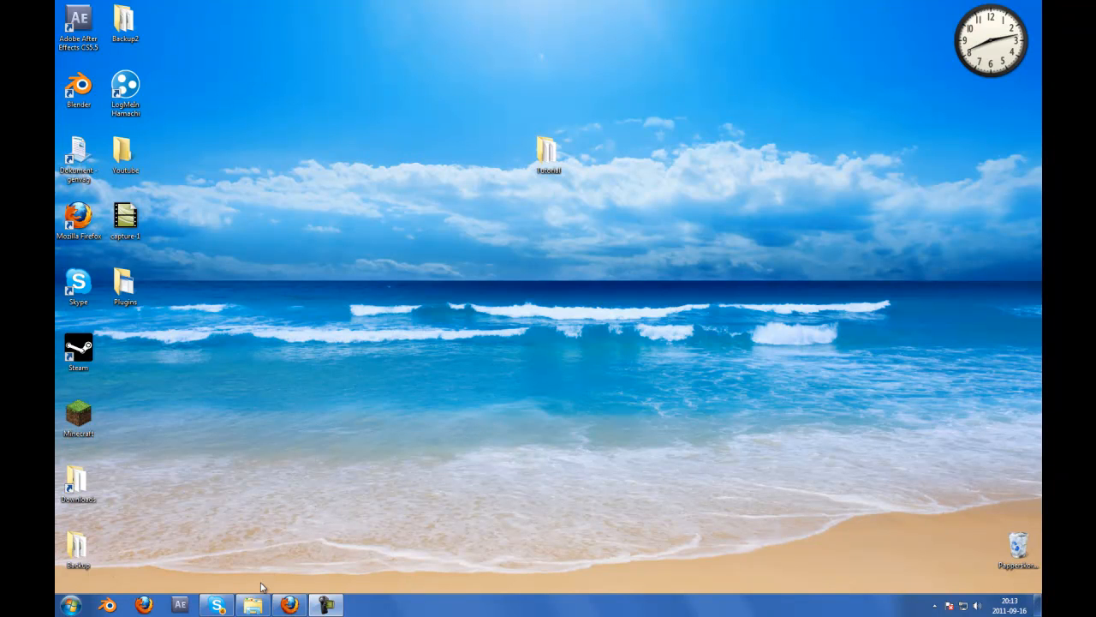
Browse the Tutorial server folder, then bring up the YouTube setup video in Firefox
double_click(545, 146)
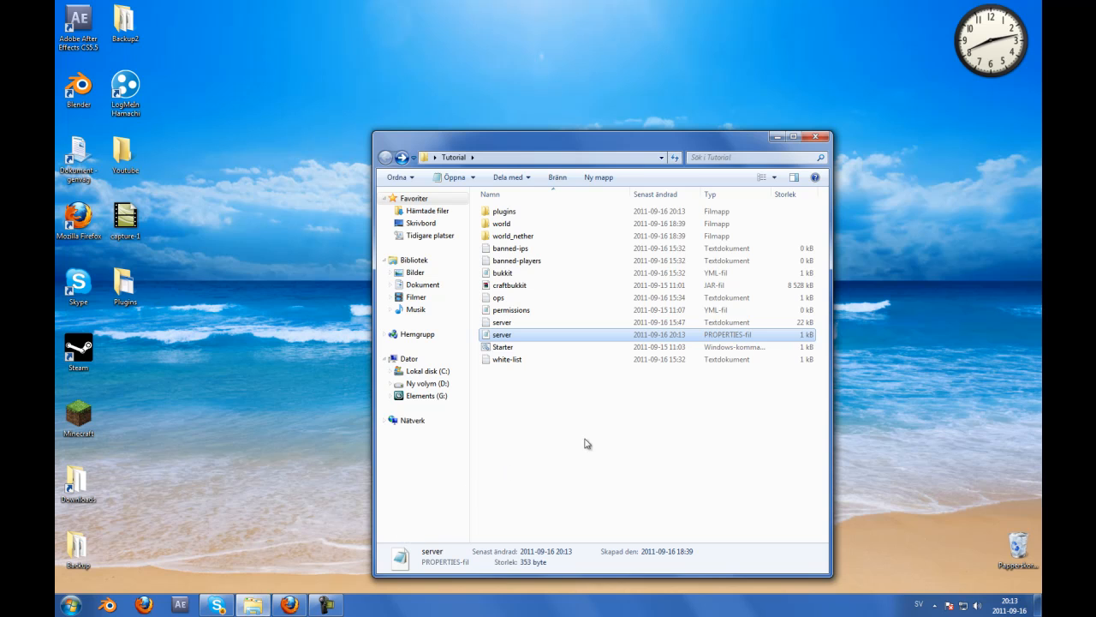
click(593, 441)
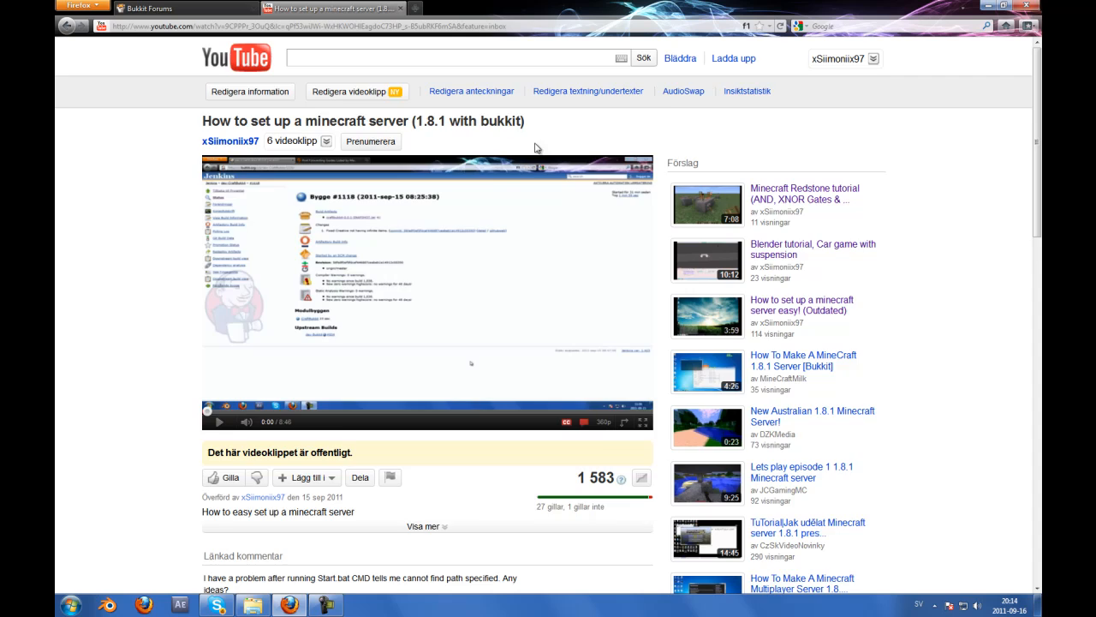
scroll(down, 3)
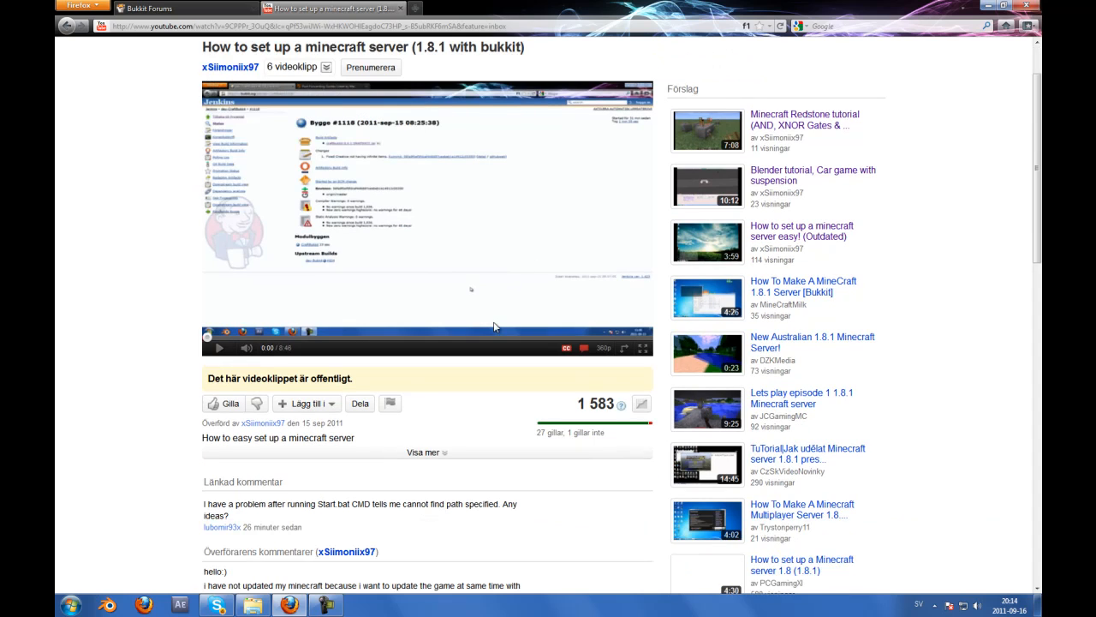
mouse_move(164, 295)
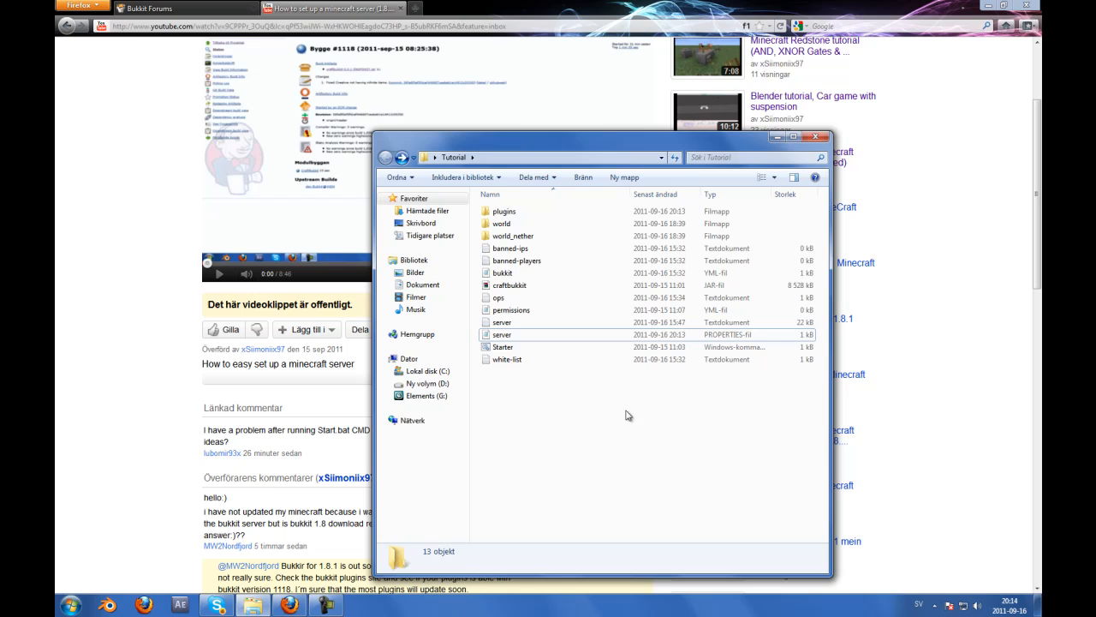
mouse_move(578, 455)
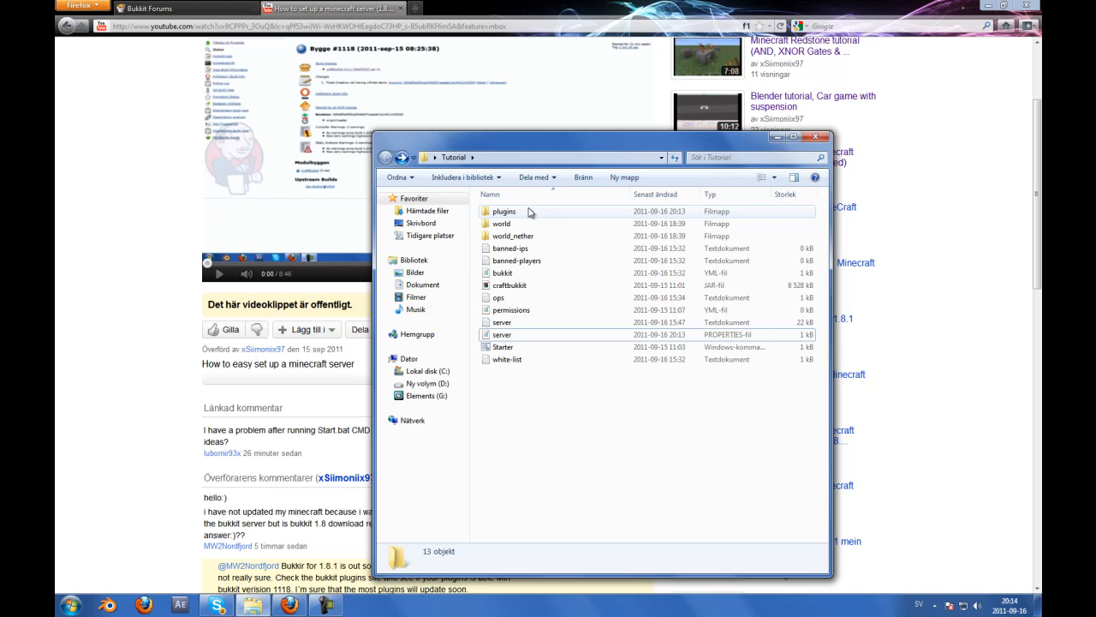
Check that the plugins folder is empty and return to the Tutorial folder
double_click(502, 210)
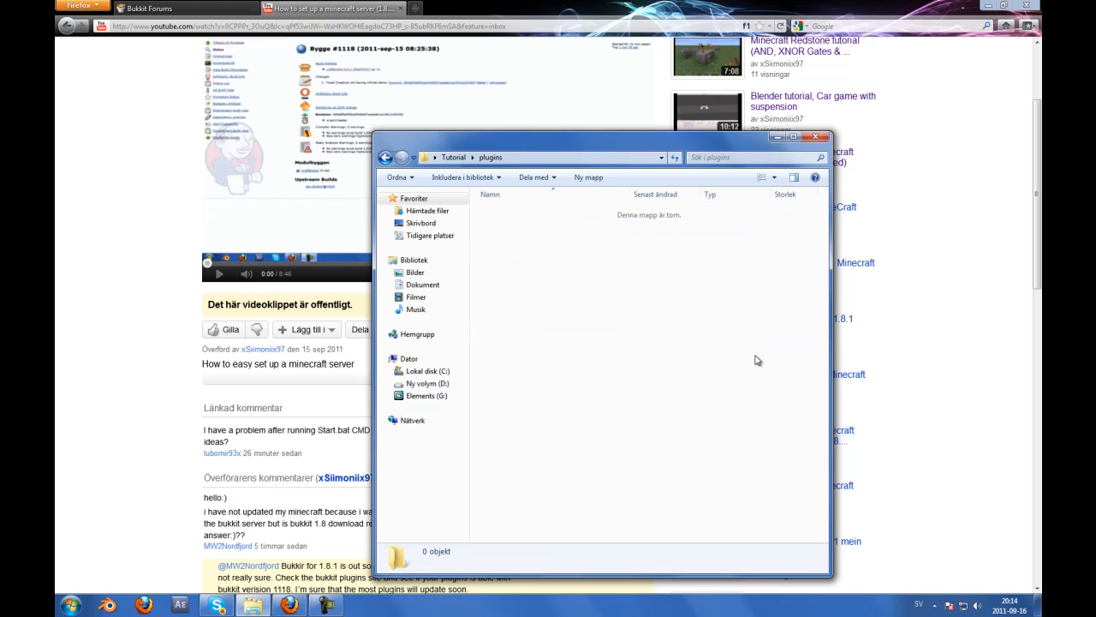
drag(488, 218, 754, 356)
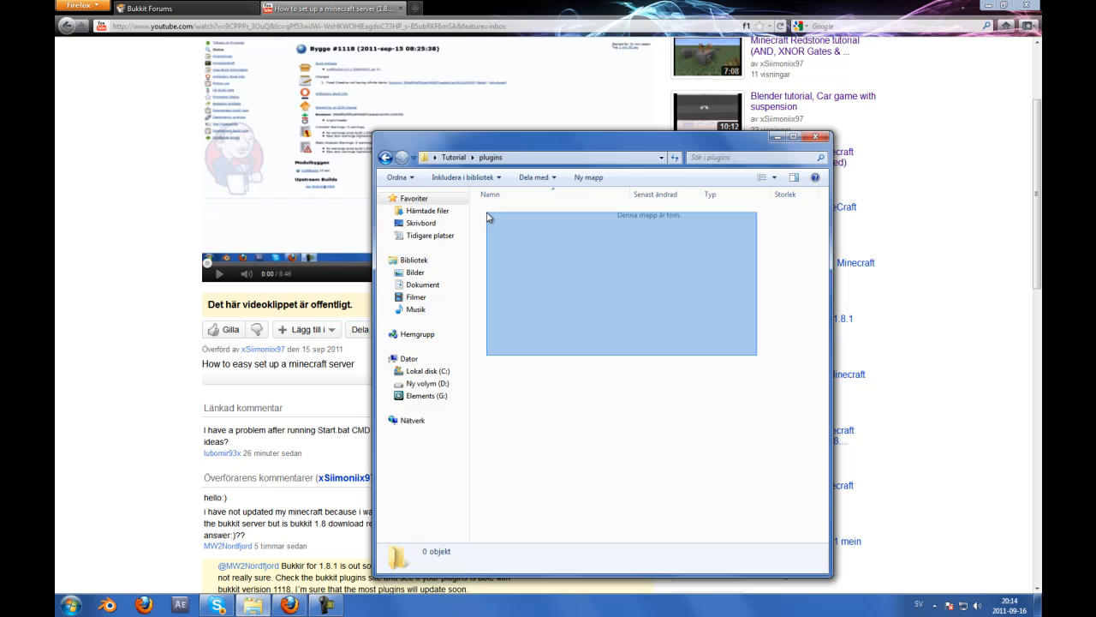
click(399, 157)
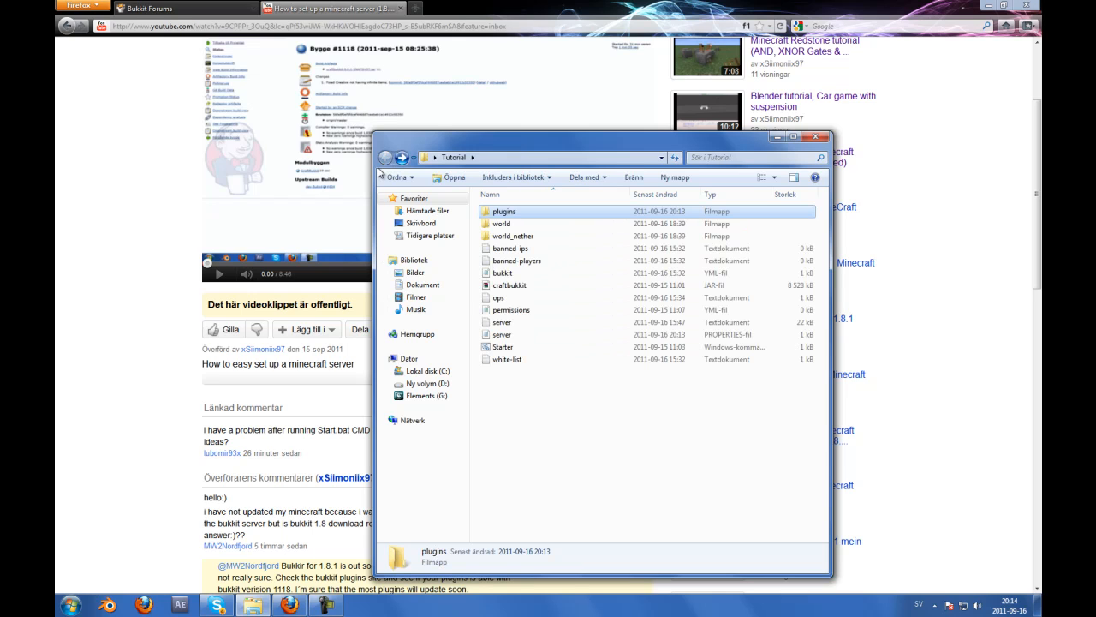
mouse_move(500, 298)
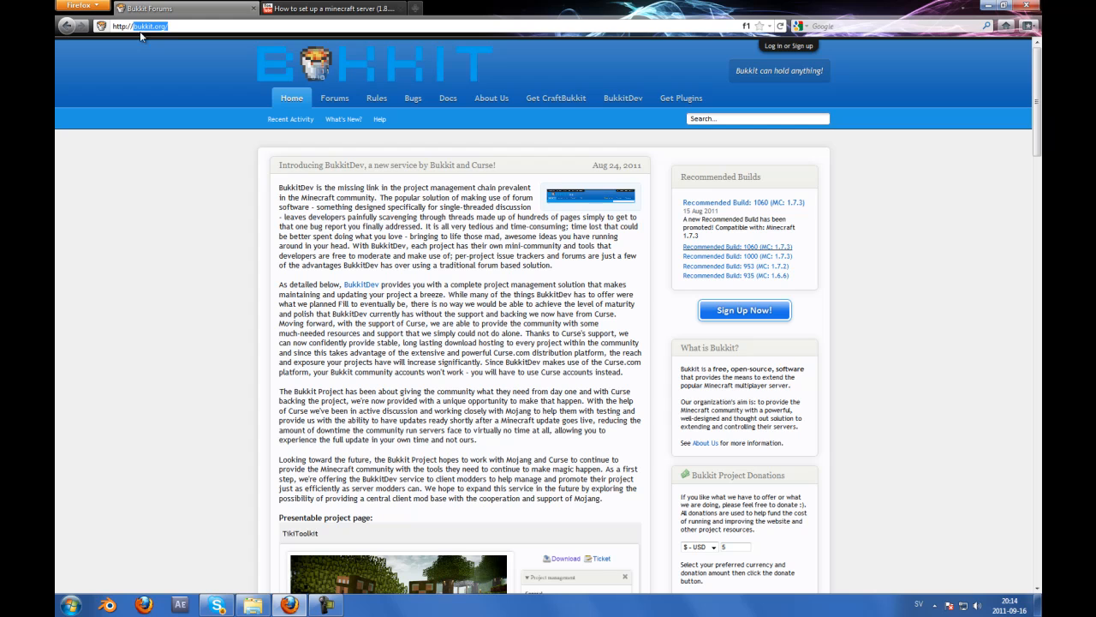
Browse the Bukkit plugin listing page
click(676, 98)
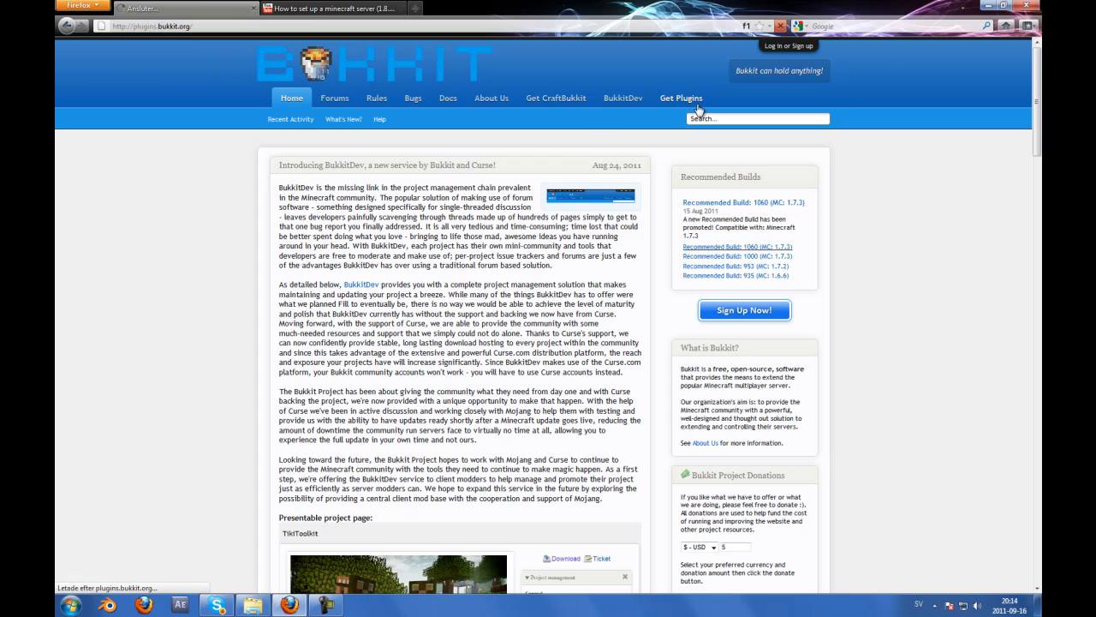
click(689, 98)
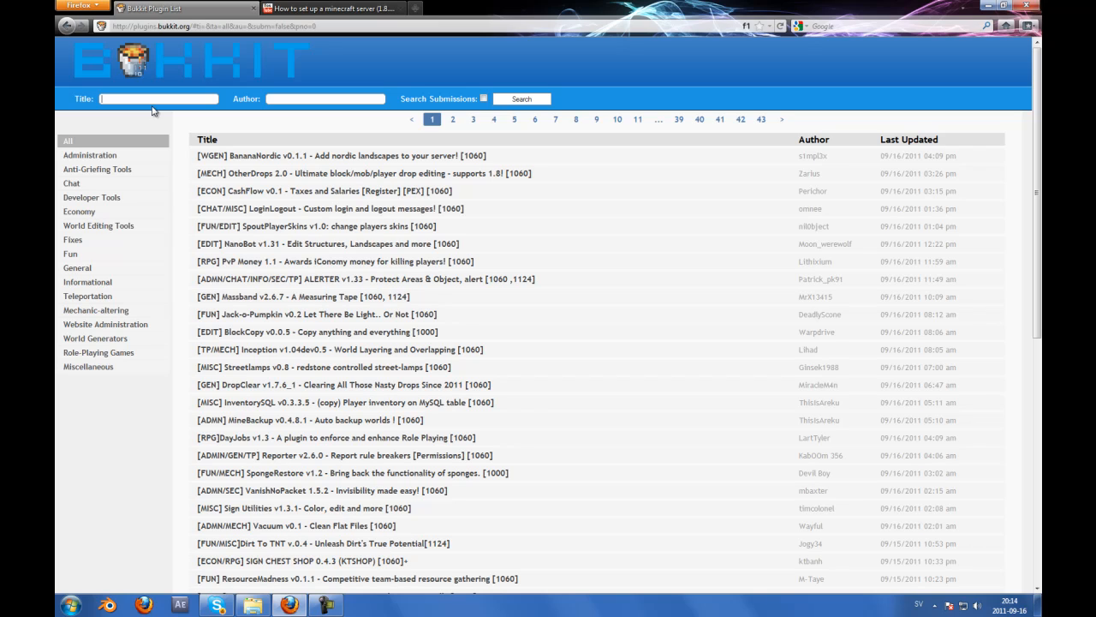
mouse_move(153, 132)
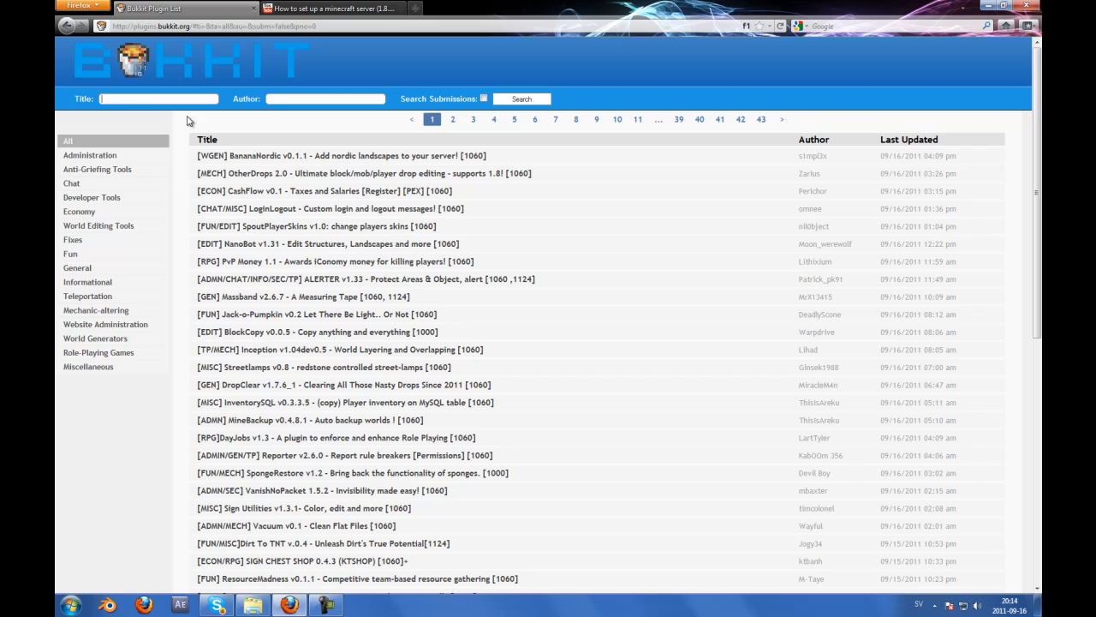
mouse_move(262, 159)
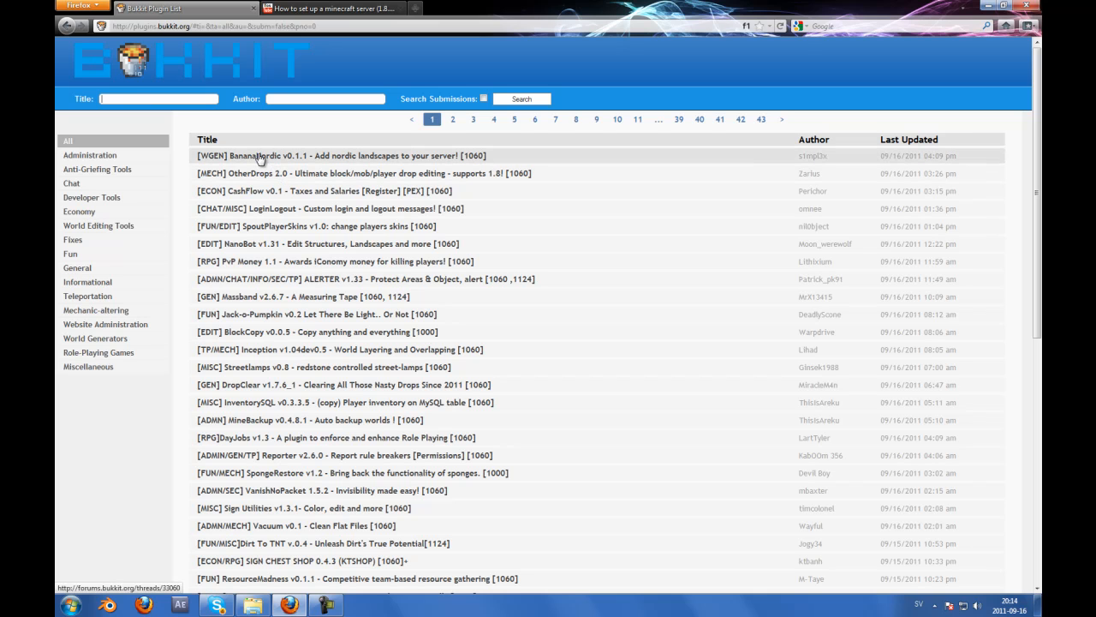
scroll(down, 3)
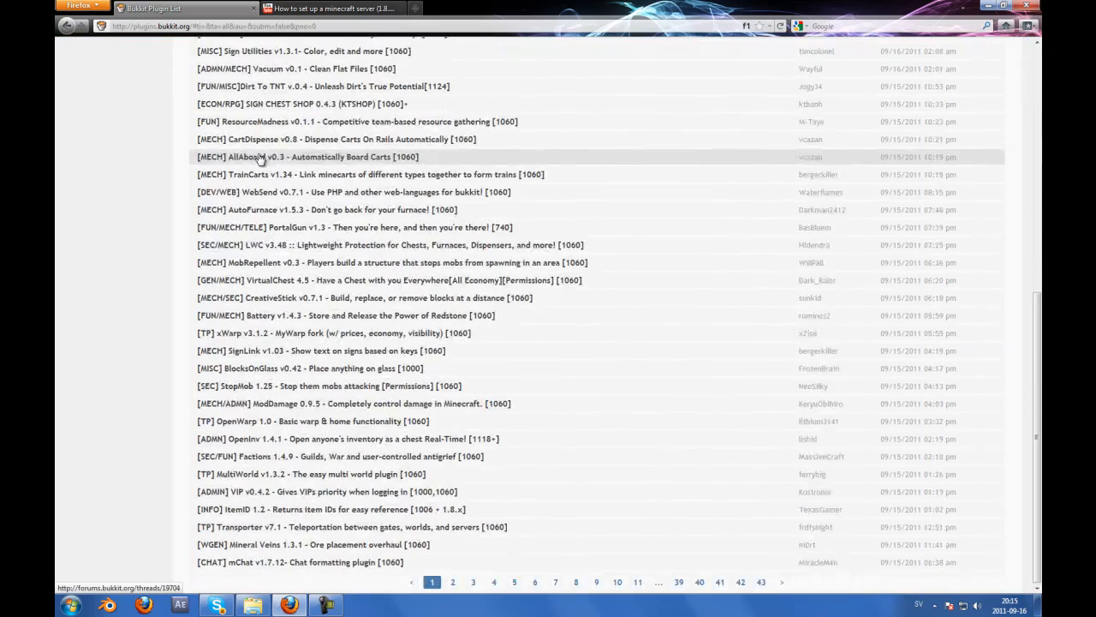
scroll(up, 3)
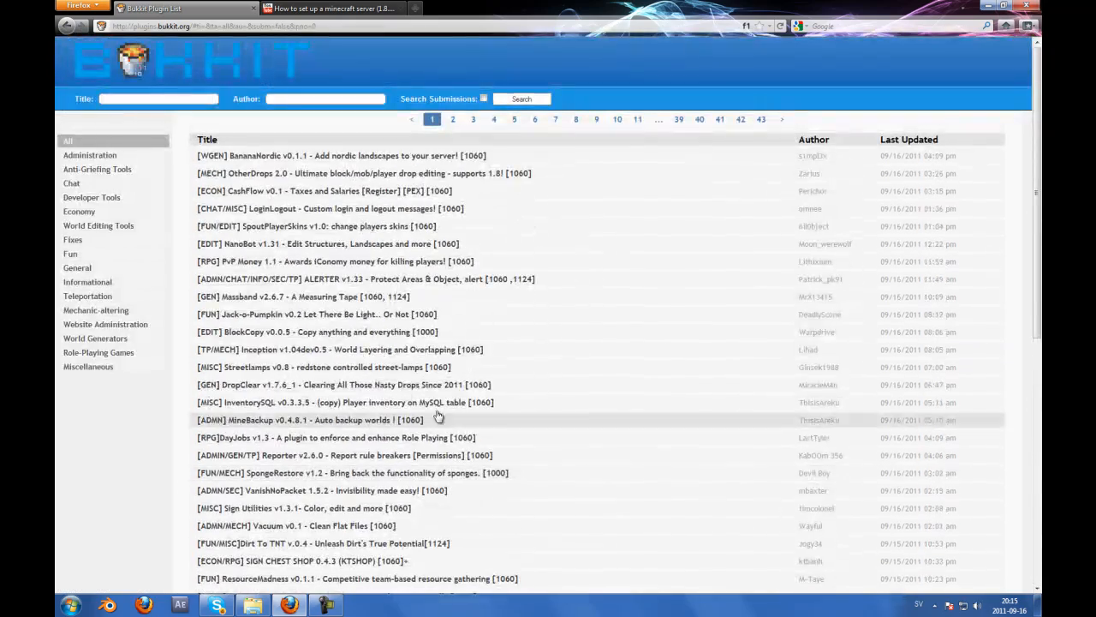
Search plugin titles for 'world edit' and enter the WorldEdit 4.6 thread
click(137, 98)
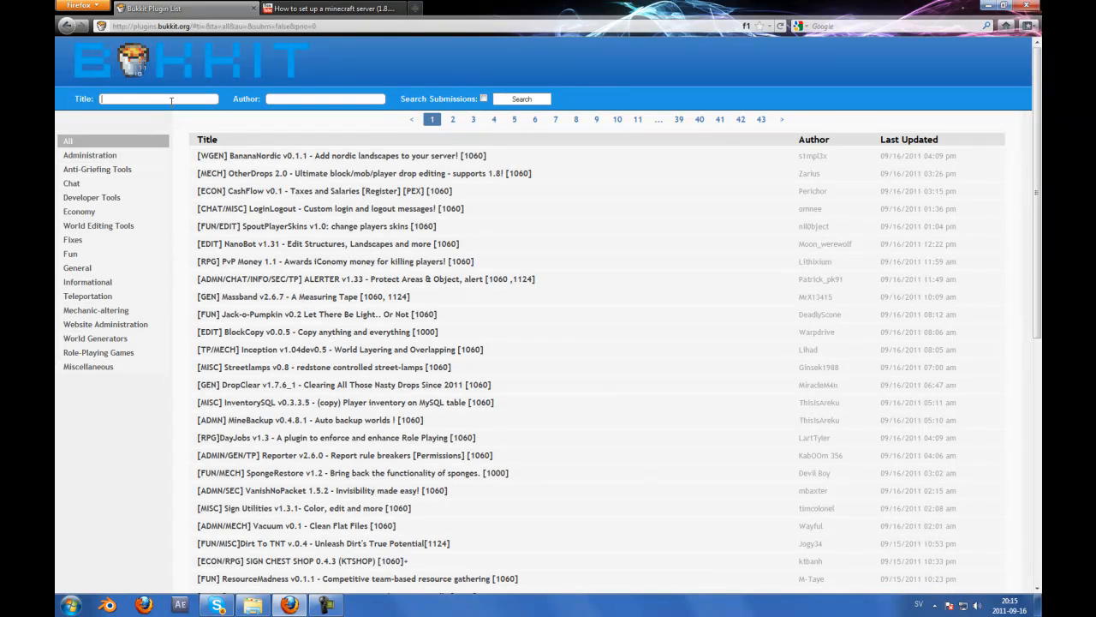
text(world edit)
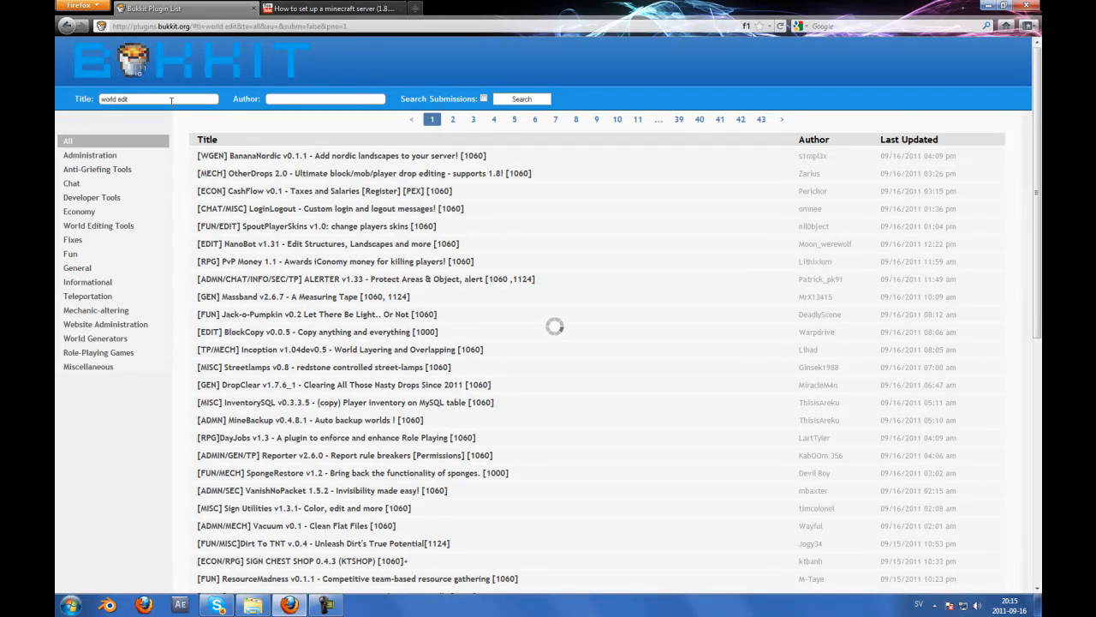
click(522, 98)
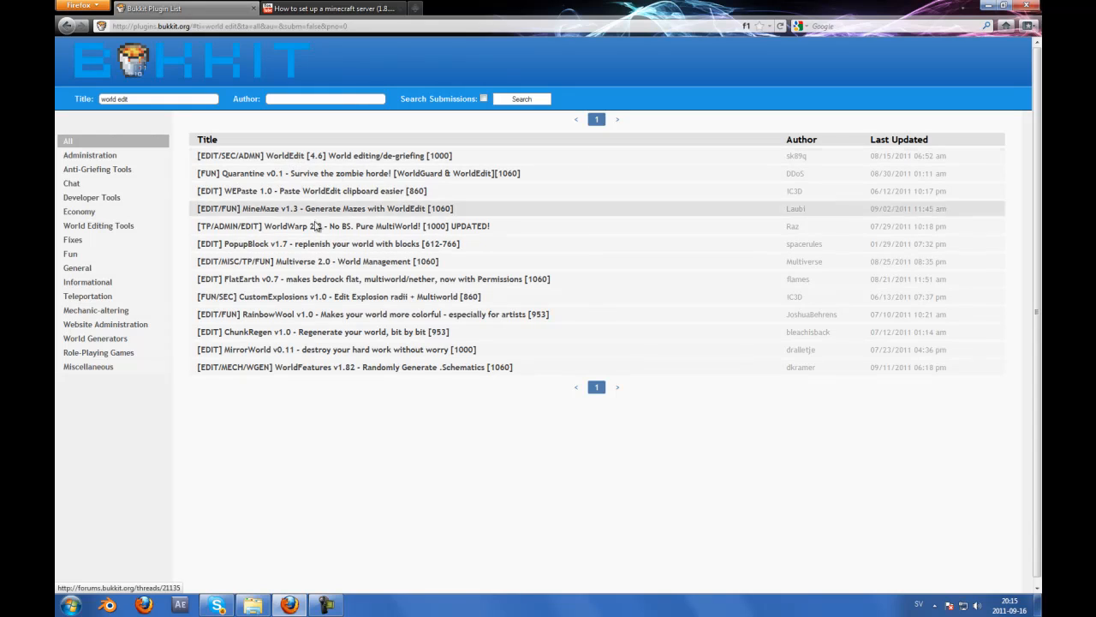
click(330, 155)
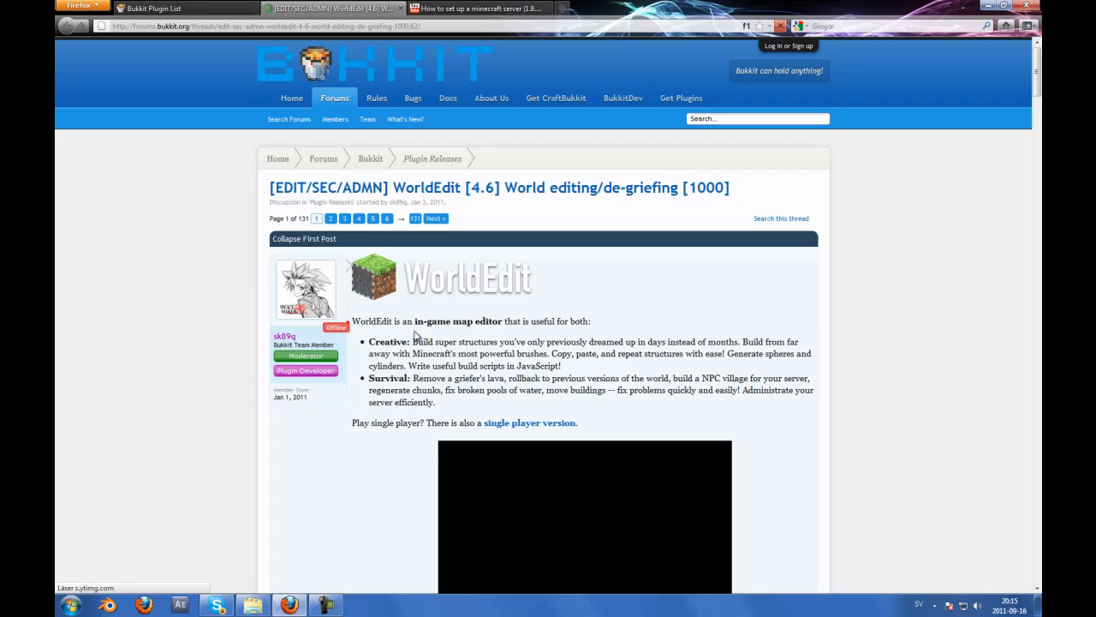
Look through the WorldEdit thread and reach the sk89q.com project page
scroll(down, 3)
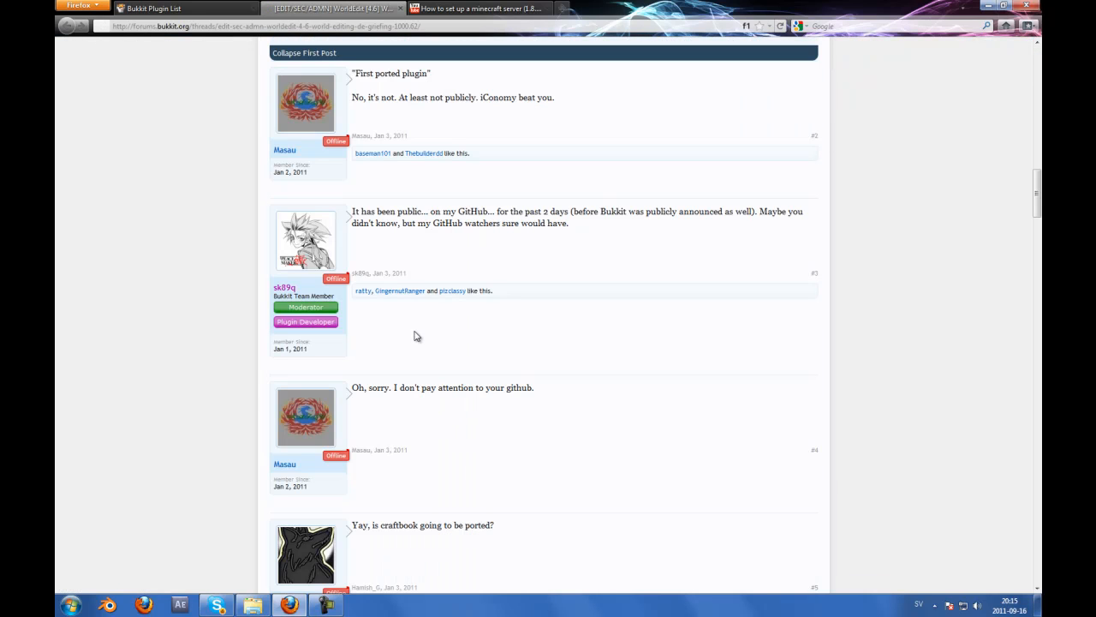
mouse_move(162, 270)
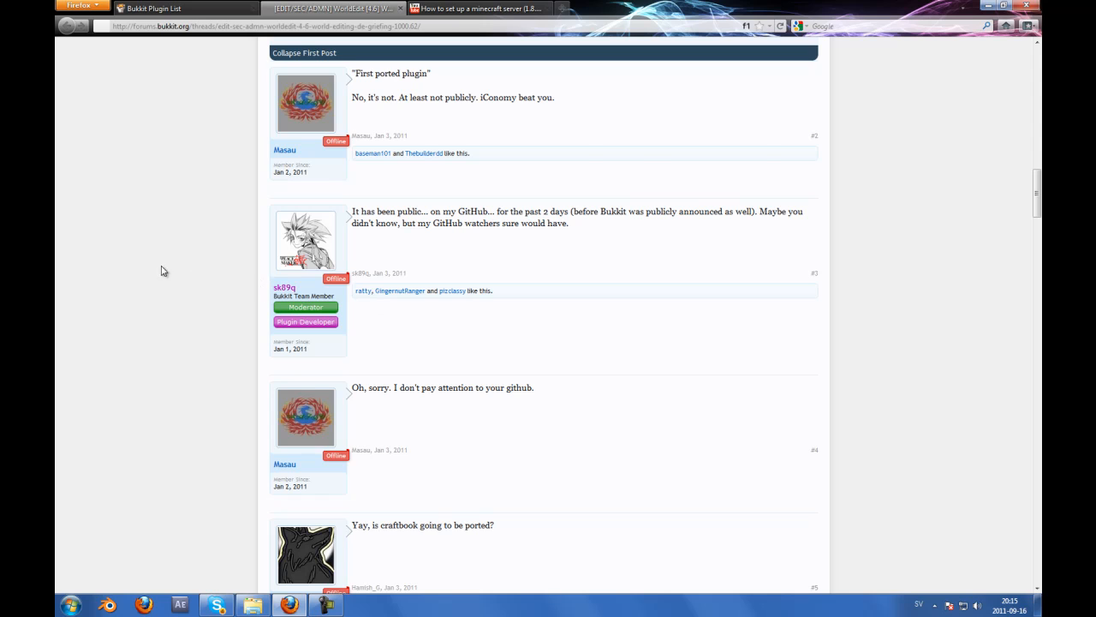
scroll(up, 3)
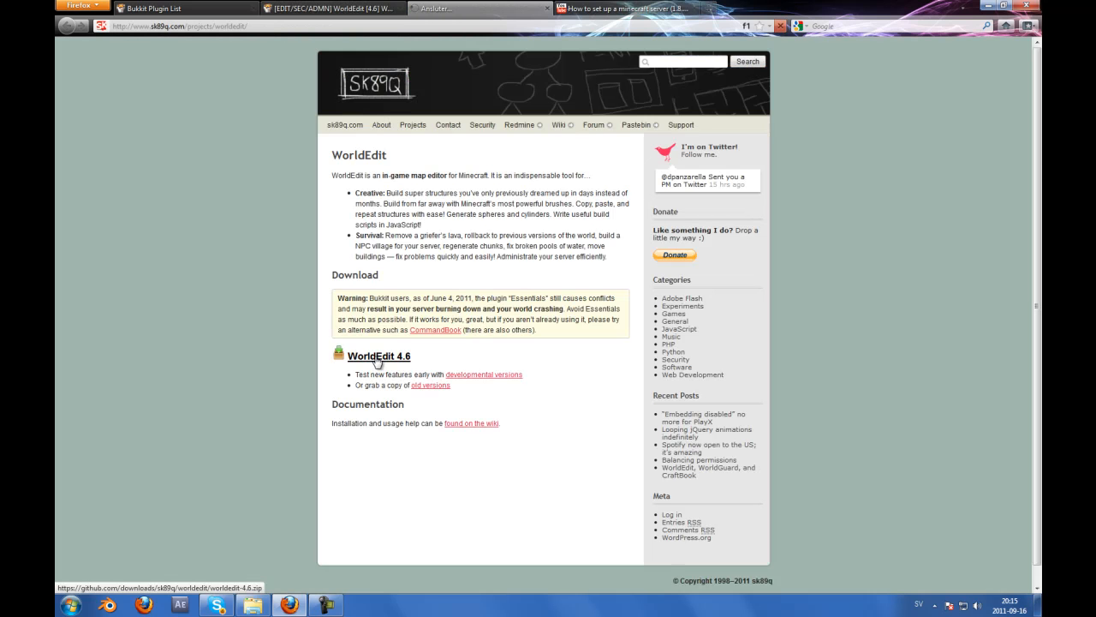
Download the WorldEdit 4.6 zip, saving the file to disk
click(377, 356)
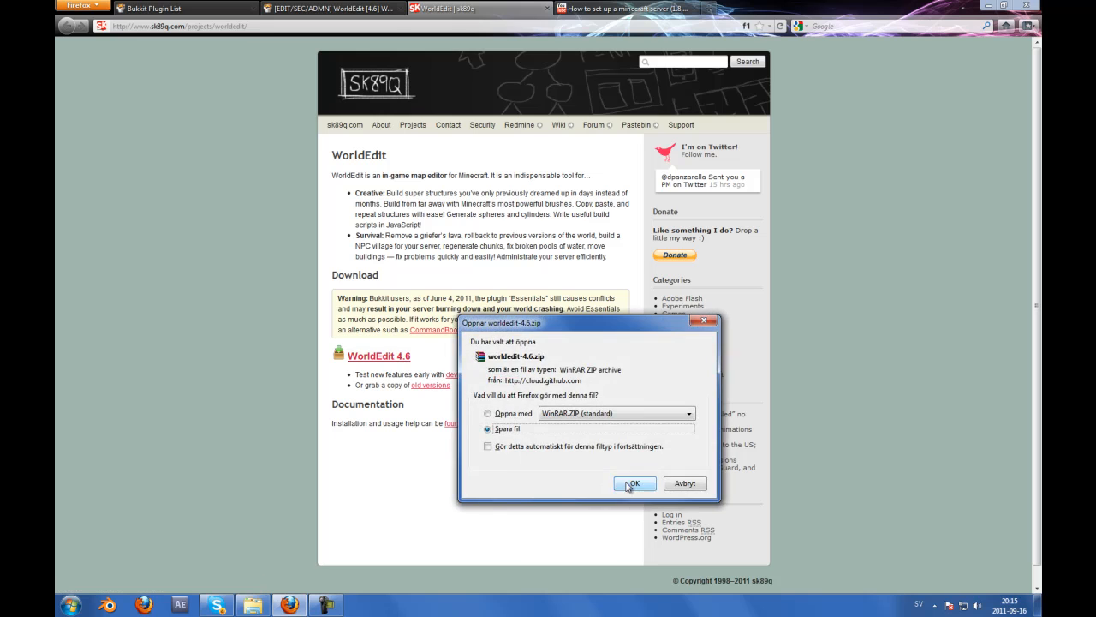
click(635, 483)
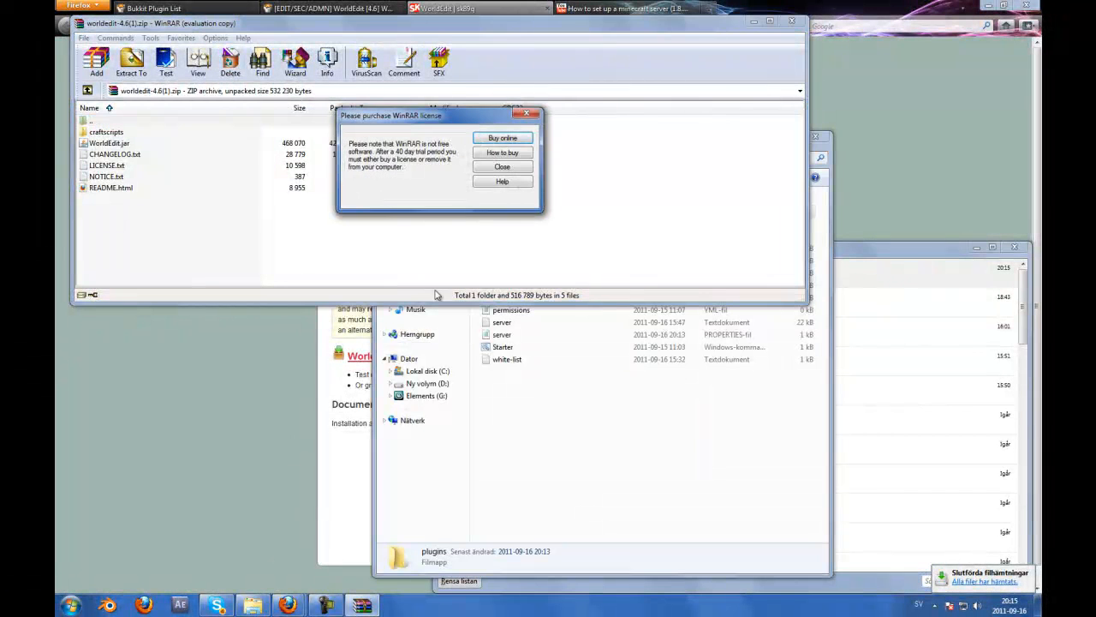
Dismiss the WinRAR nag and copy WorldEdit.jar from the archive into the plugins folder
click(502, 166)
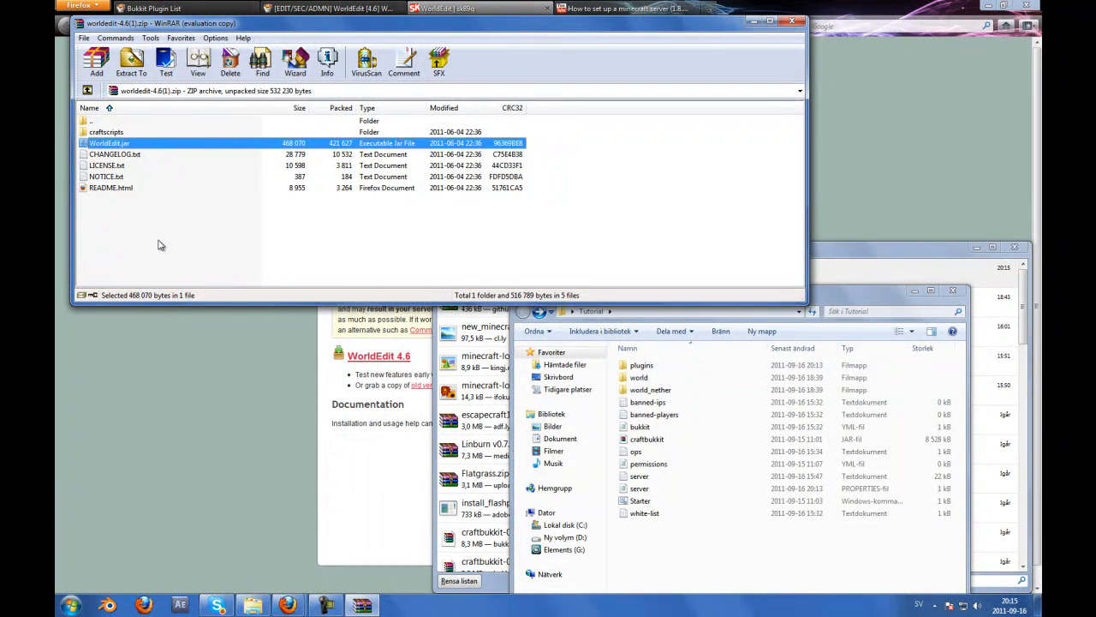
mouse_move(239, 253)
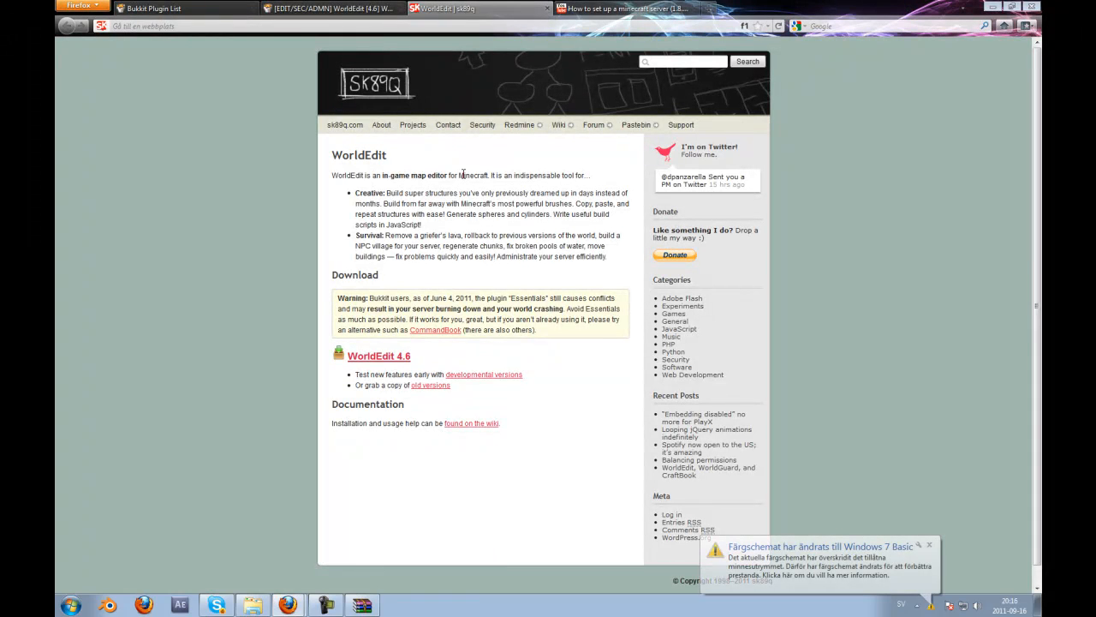
click(928, 545)
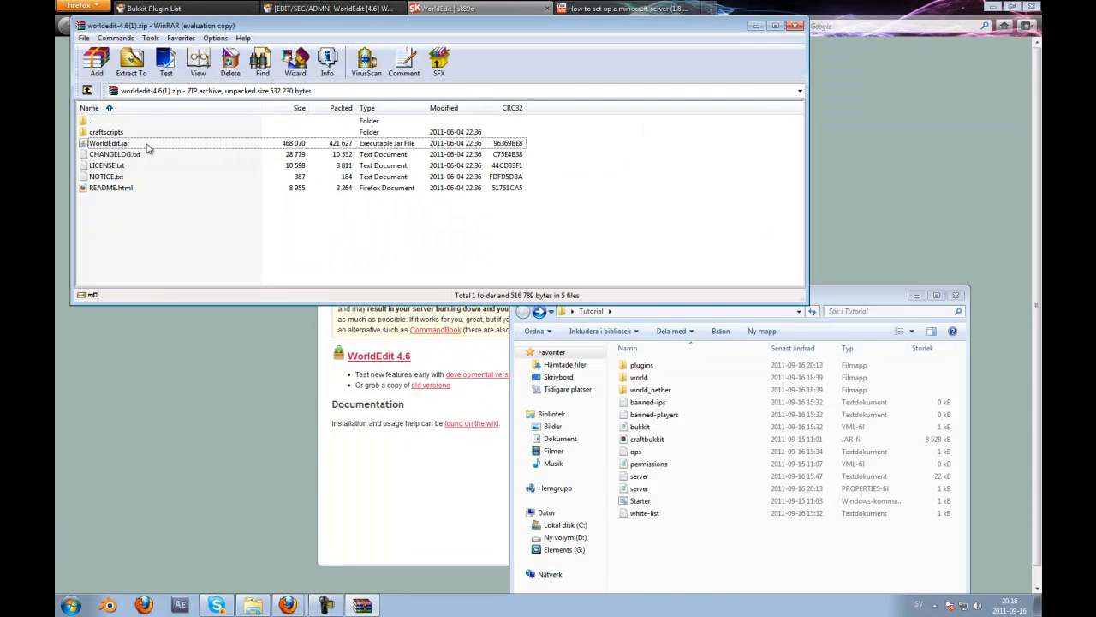
click(109, 143)
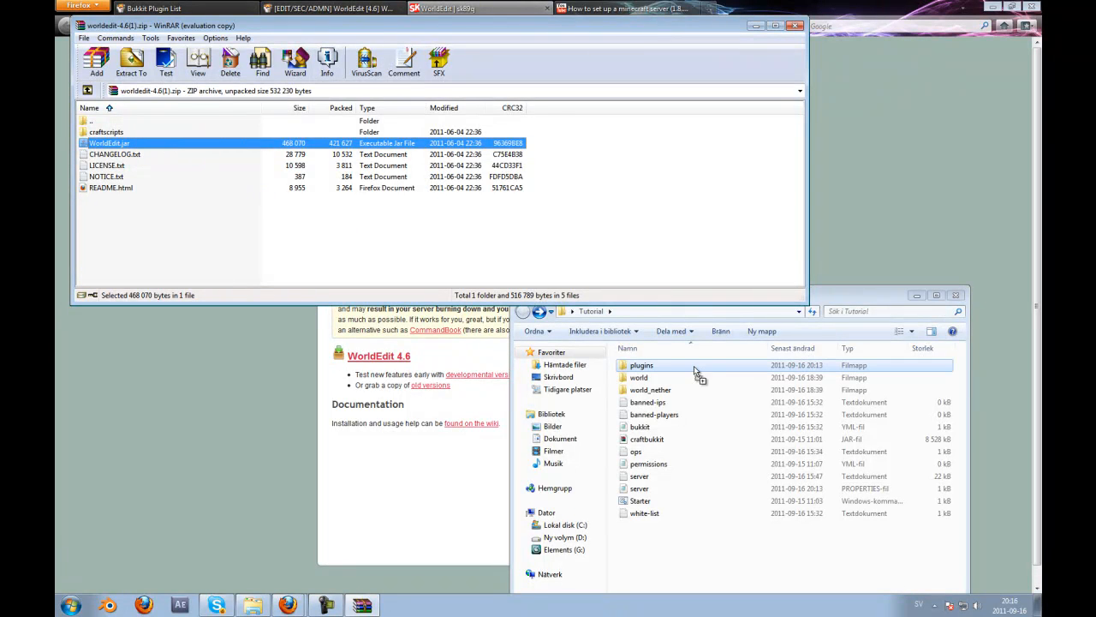
double_click(640, 365)
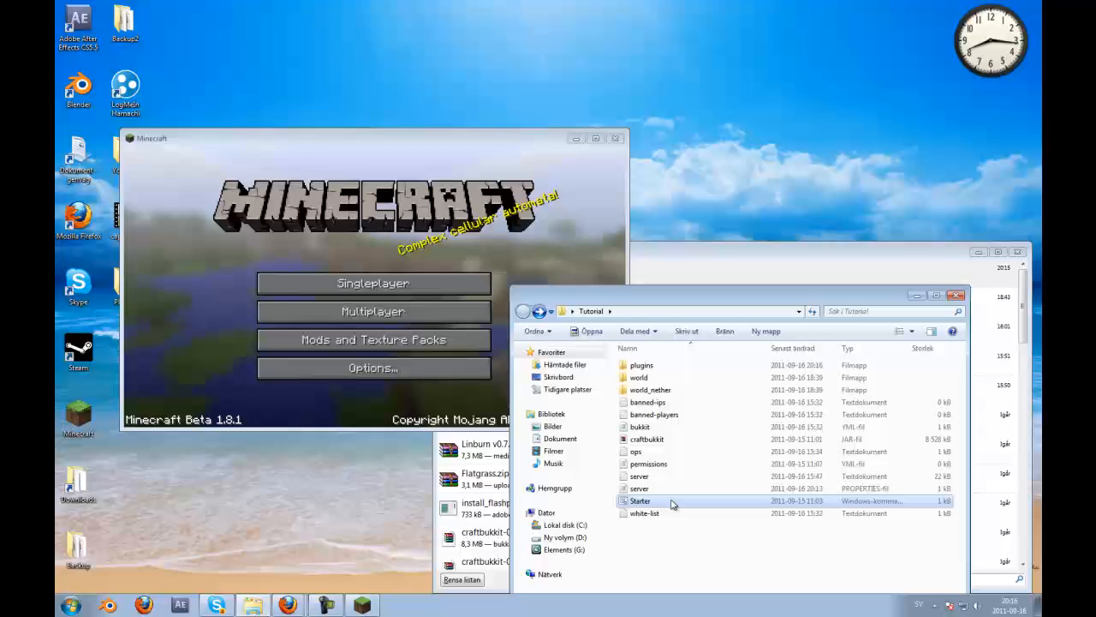
Launch the CraftBukkit server with the Starter batch file
double_click(640, 500)
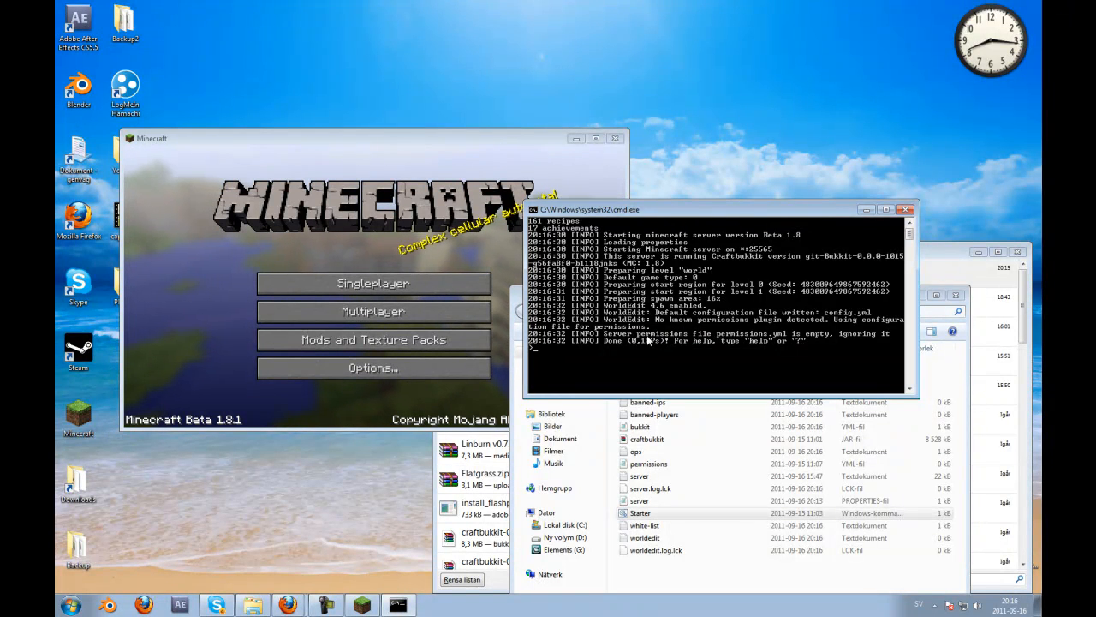
Join Min Server via Multiplayer, test WorldEdit, then pause to the game menu
click(373, 311)
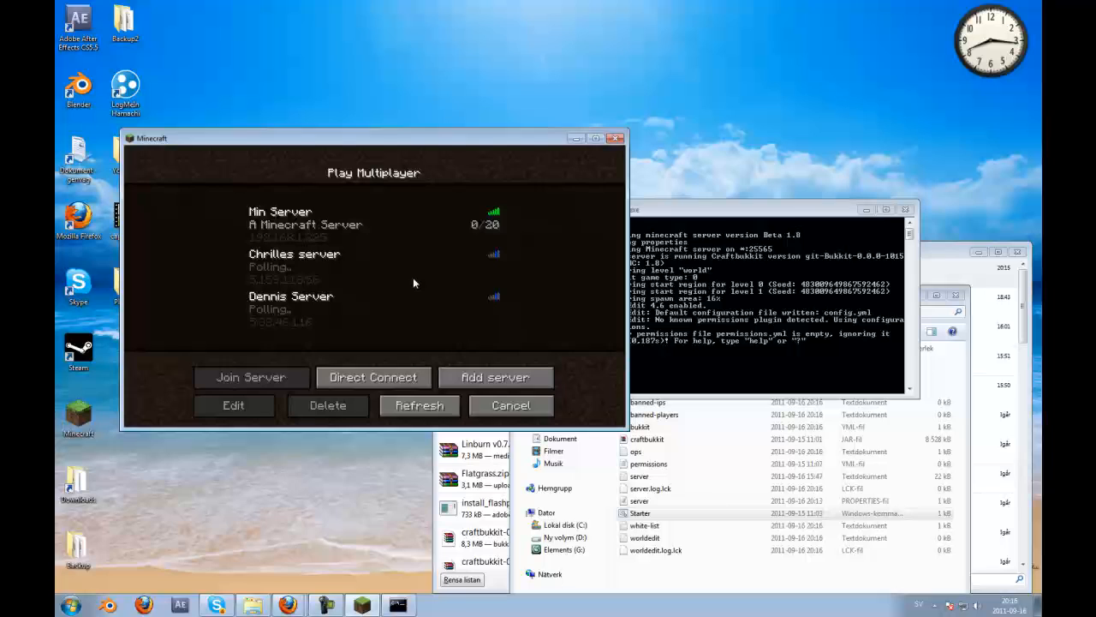
click(251, 376)
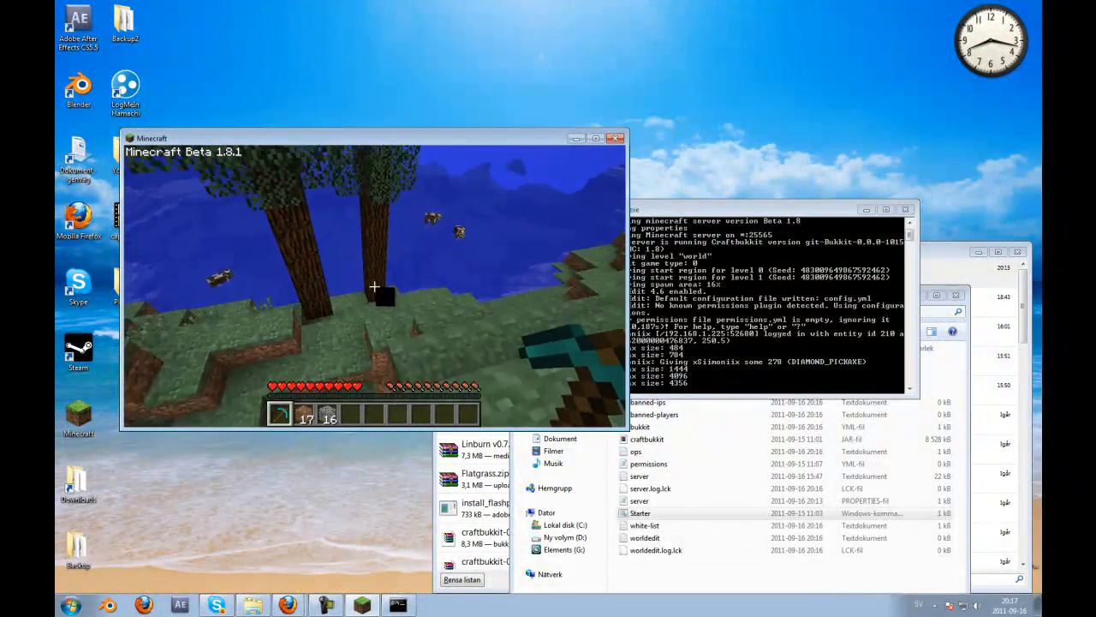
key(Escape)
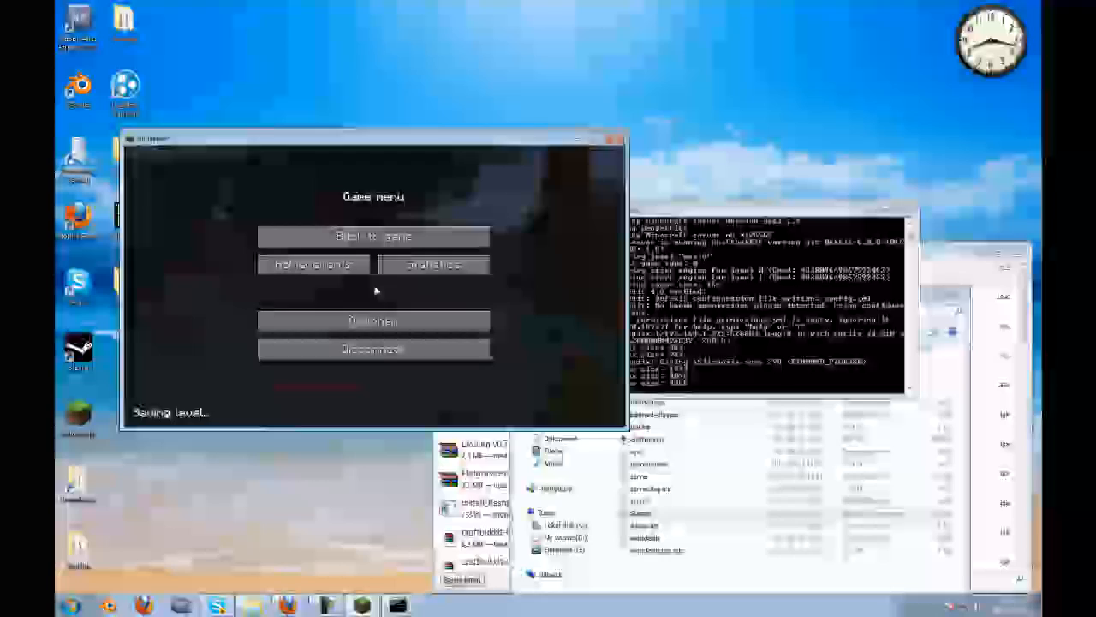